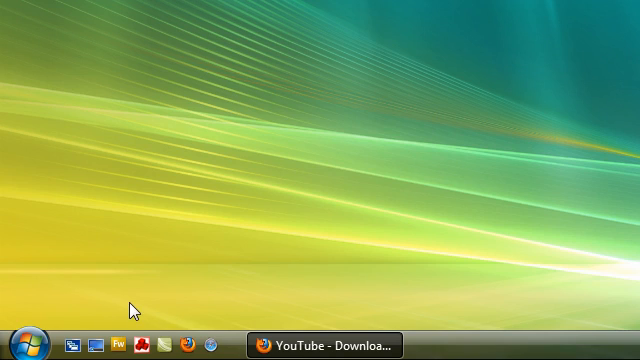
mouse_move(246, 267)
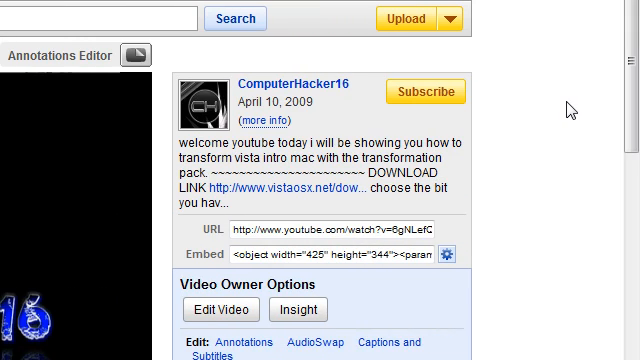
Scroll down the YouTube page through the related videos and comments
scroll("up", 3)
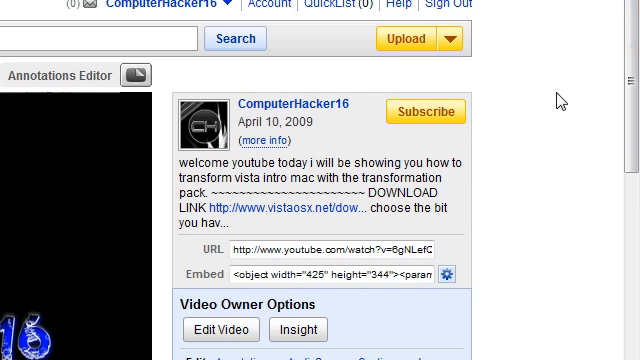
scroll("down", 3)
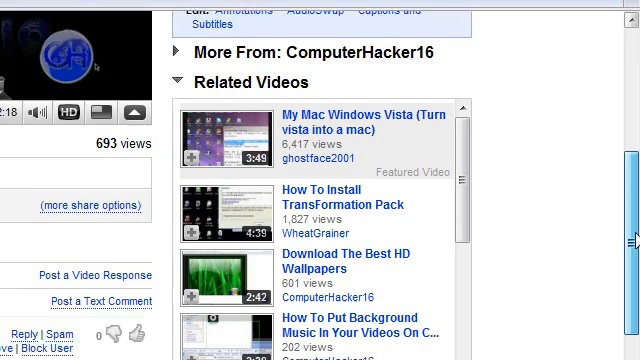
scroll("down", 3)
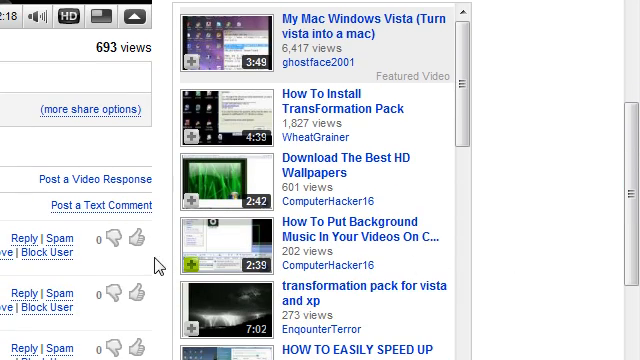
scroll("down", 3)
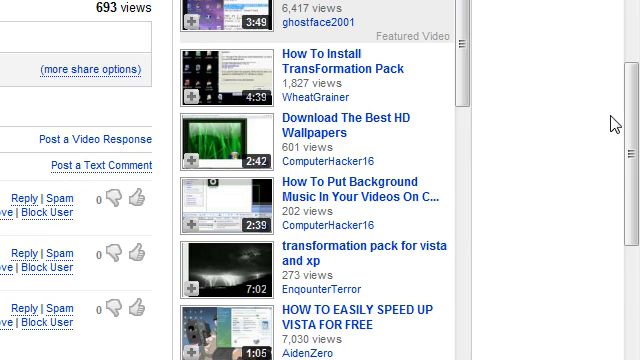
scroll("down", 3)
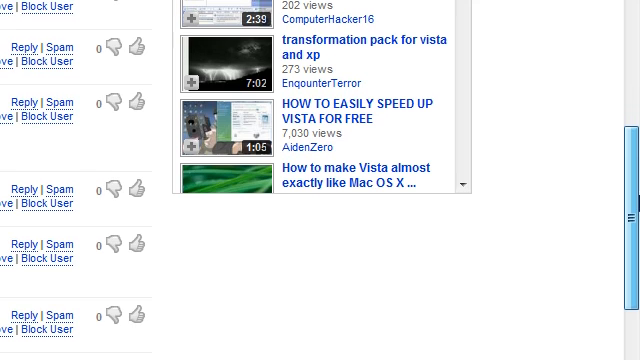
scroll("down", 3)
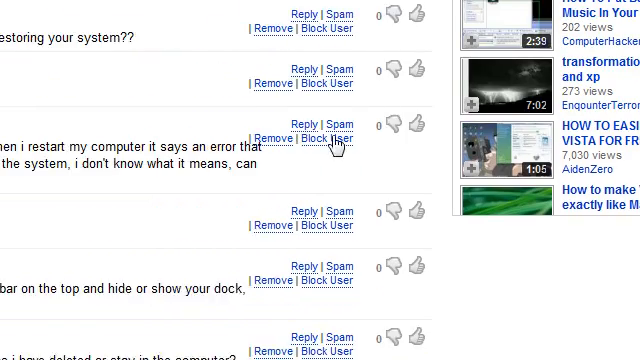
scroll("down", 3)
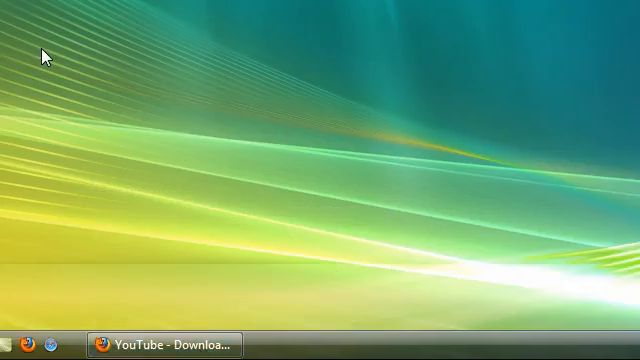
Search 'c' from the Start Menu and run cmd.exe as administrator
left_click(18, 345)
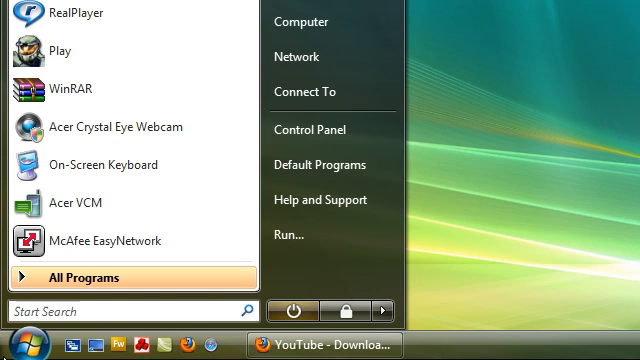
type("c")
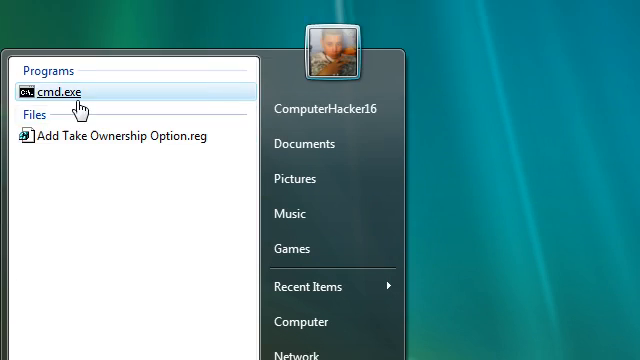
right_click(50, 90)
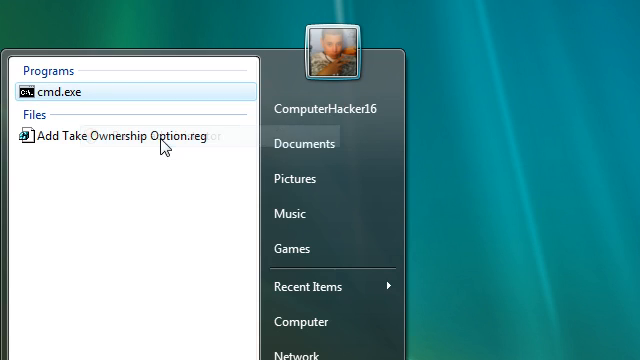
left_click(66, 92)
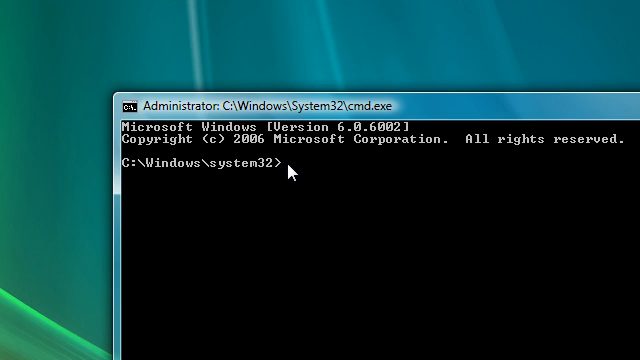
Enter 'sfc /scannow' at the administrator prompt, then close the console window
type("sfc /scannow")
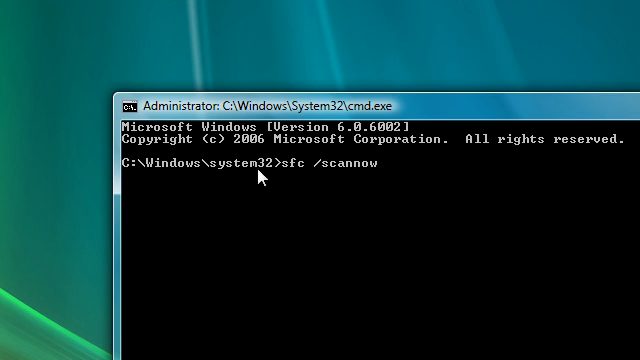
mouse_move(322, 172)
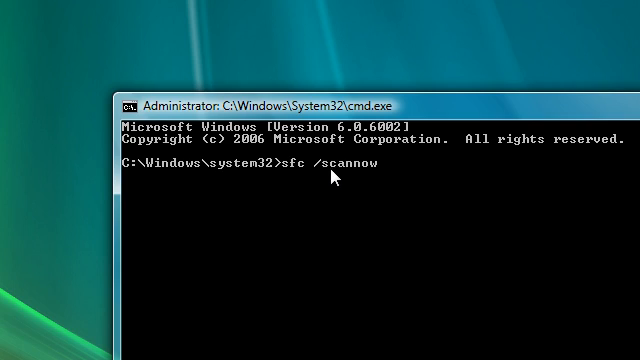
mouse_move(355, 178)
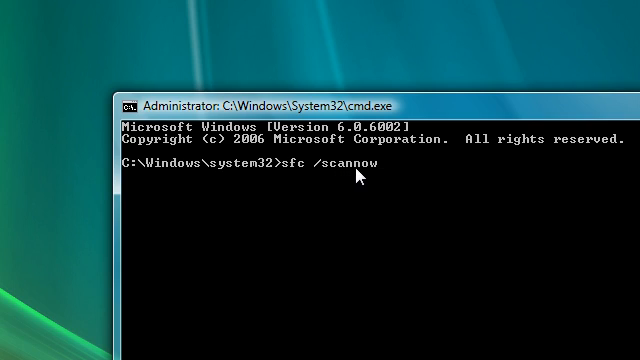
mouse_move(391, 178)
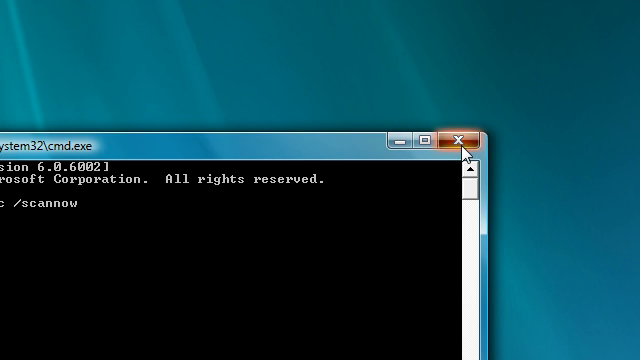
left_click(465, 140)
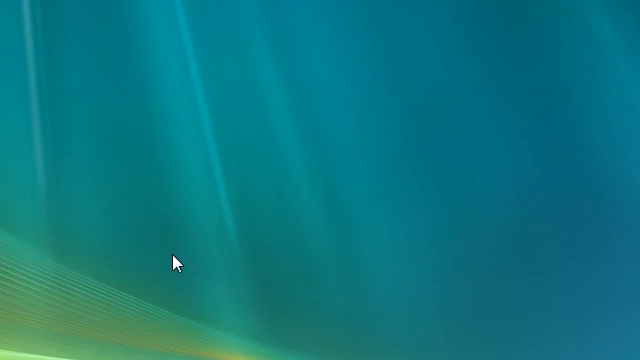